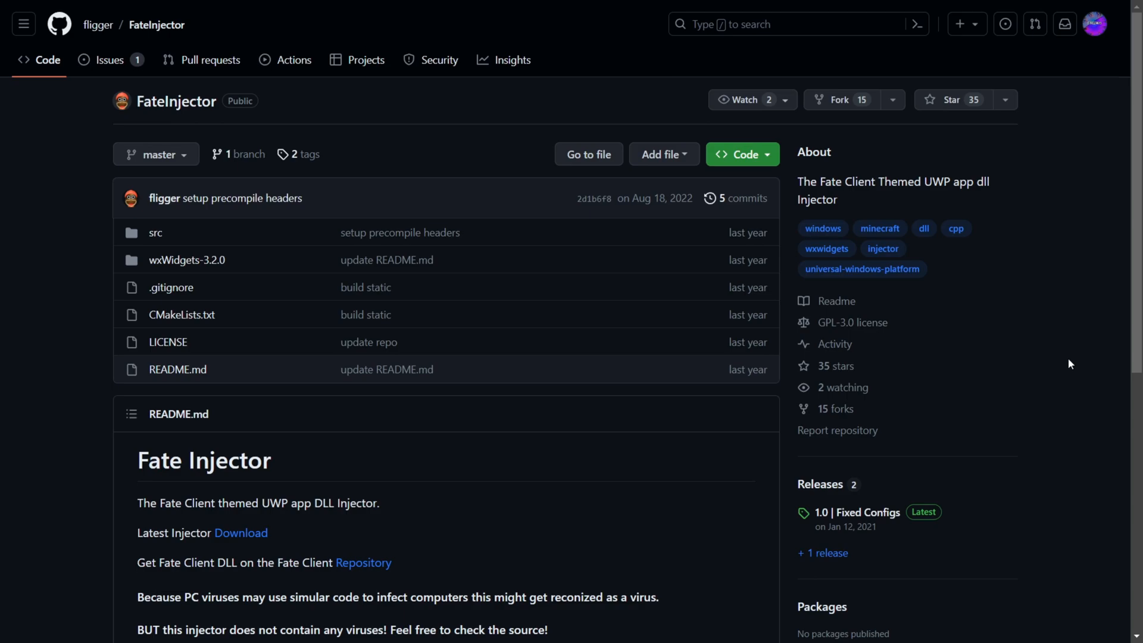
mouse_move(1085, 374)
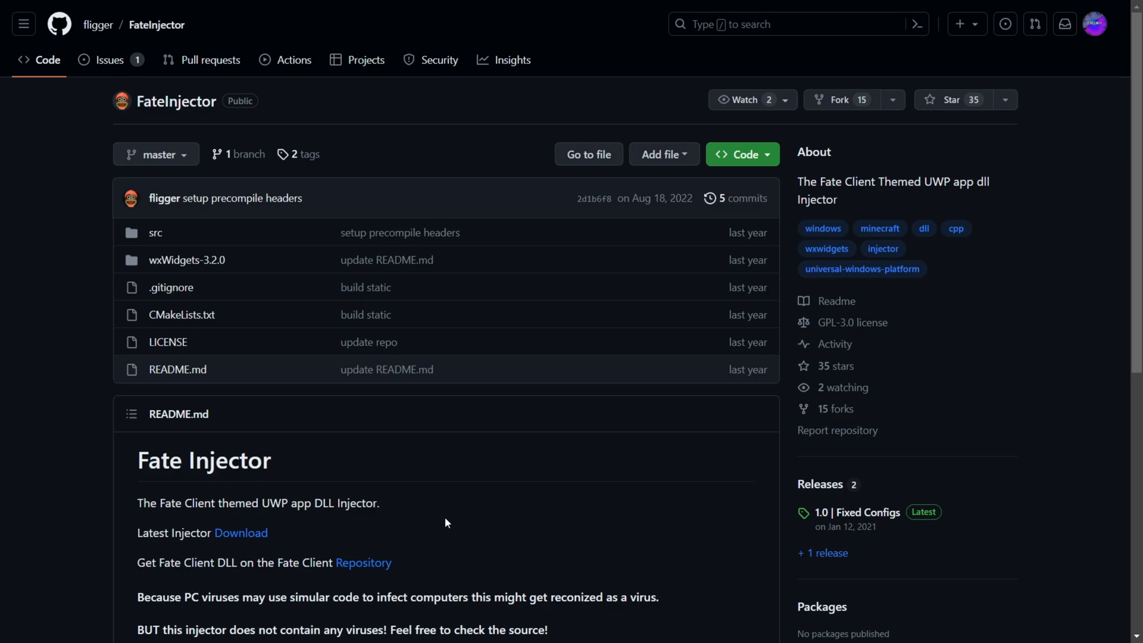
mouse_move(533, 549)
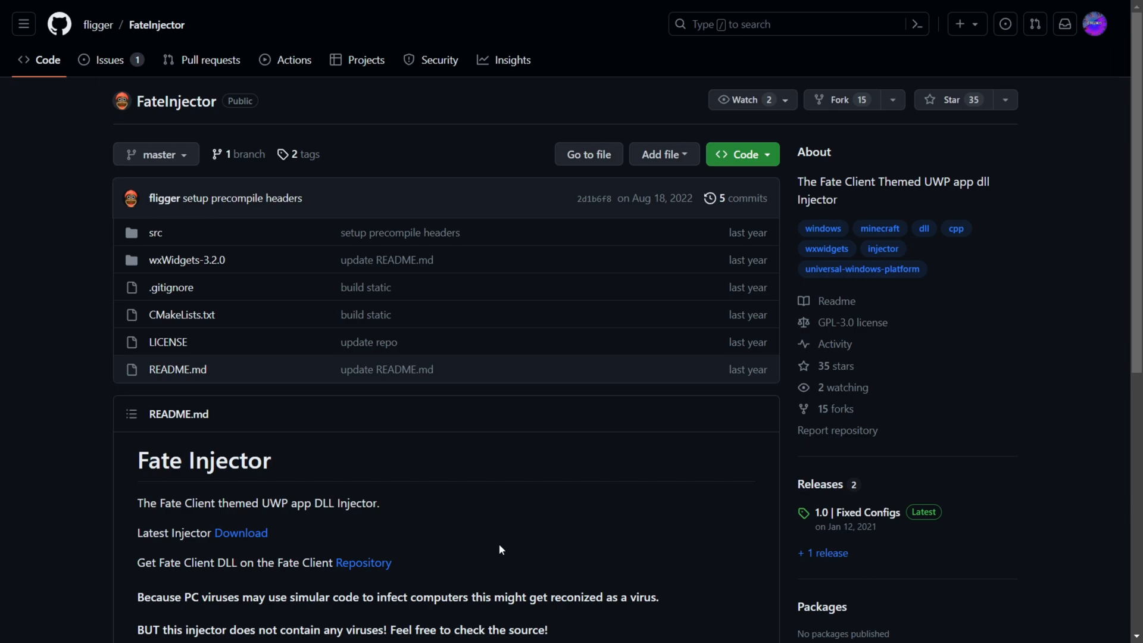
mouse_move(520, 547)
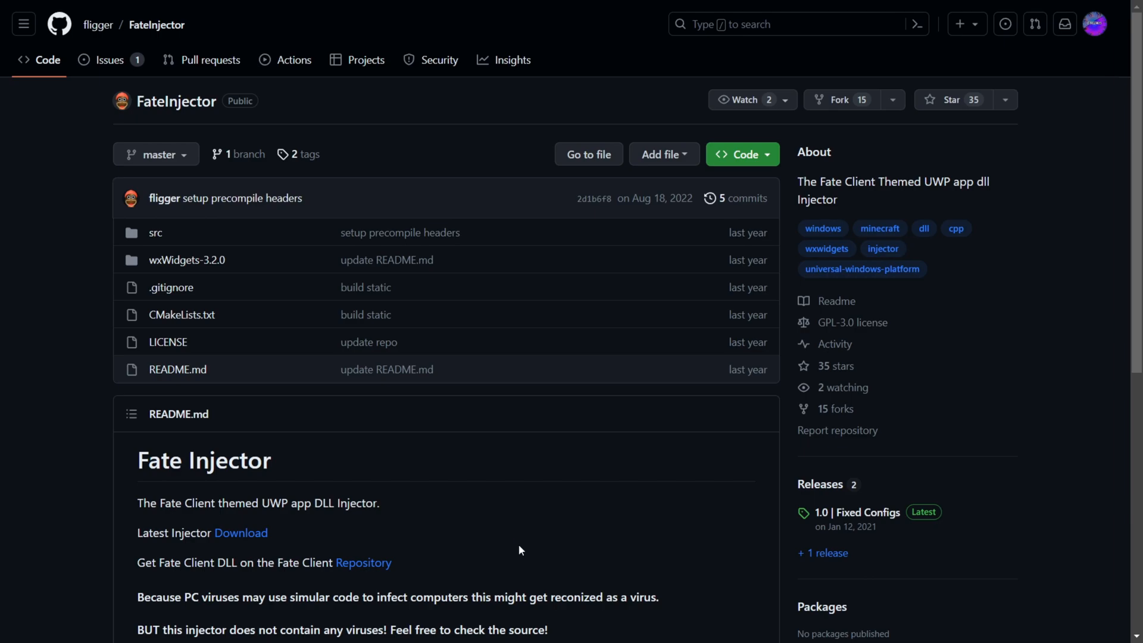
Locate and select the downloaded FateInjector.exe (3.72 MB) under Today in Downloads.
scroll(down, 3)
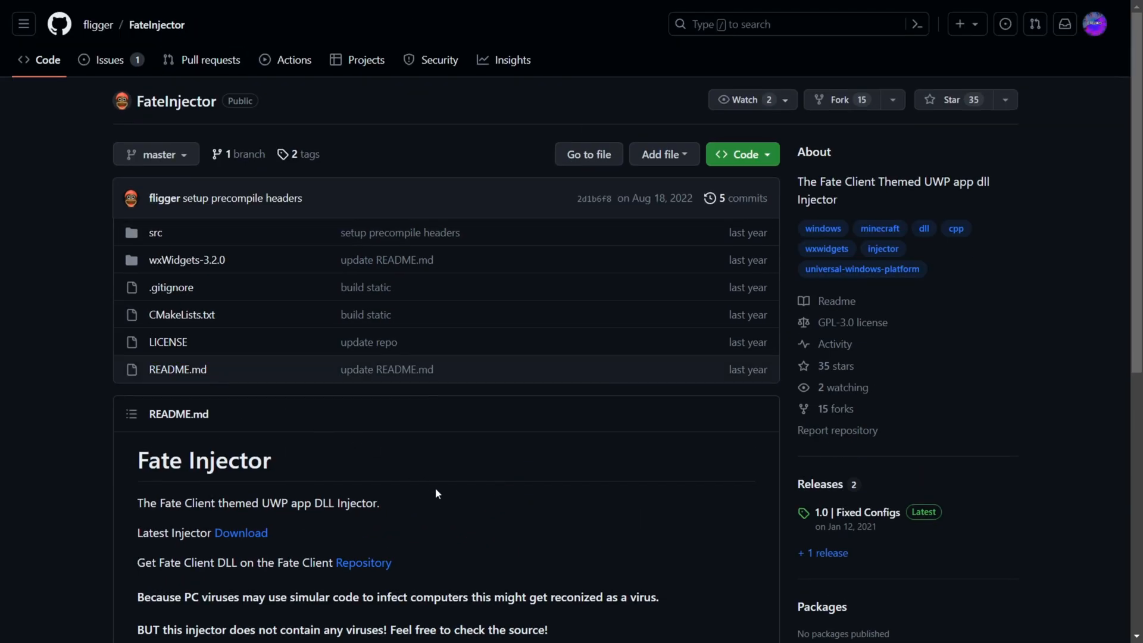
scroll(down, 3)
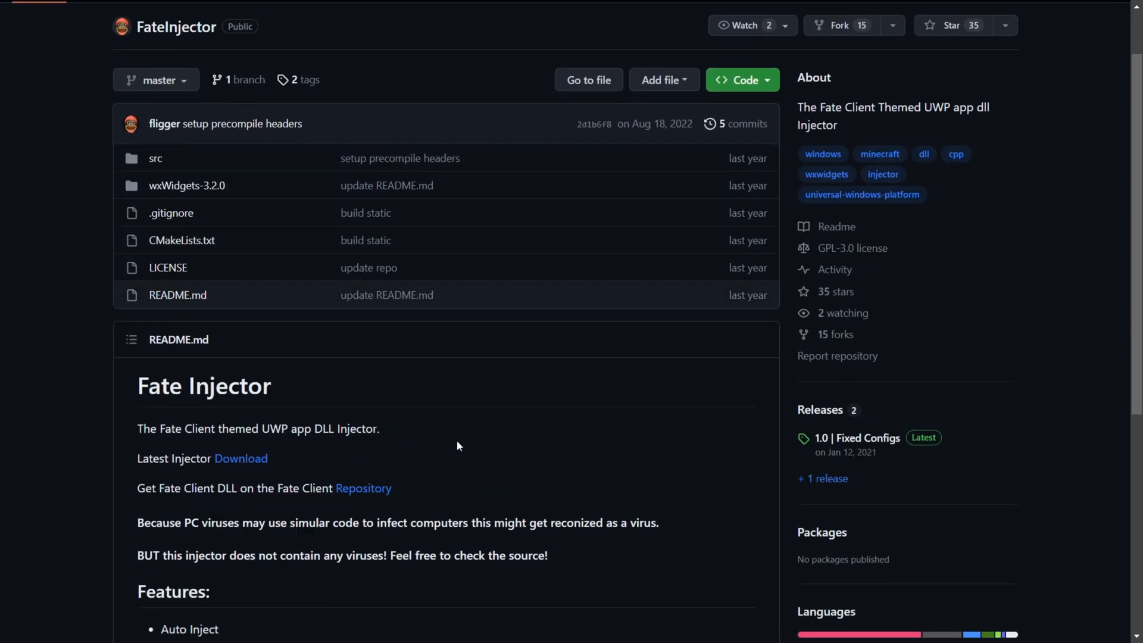
scroll(down, 3)
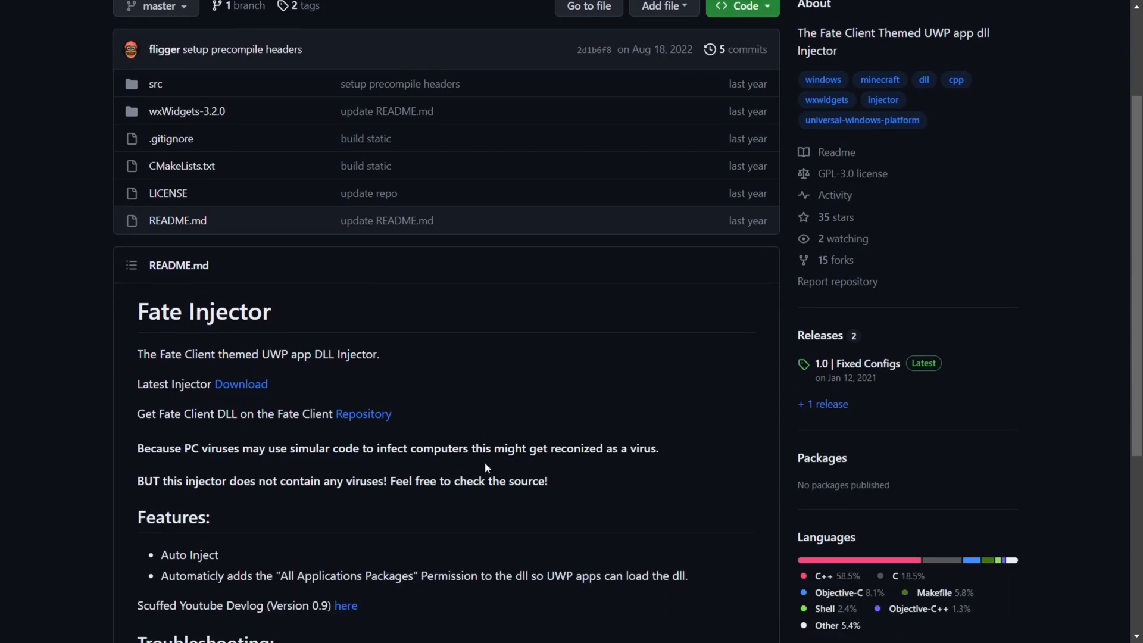
mouse_move(480, 389)
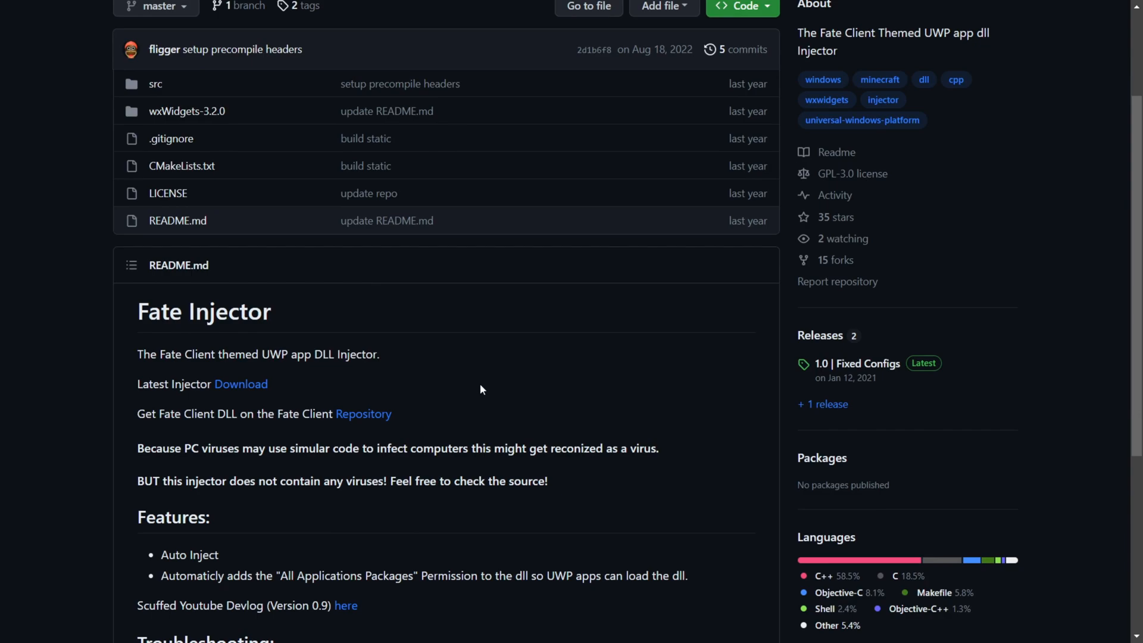
scroll(up, 3)
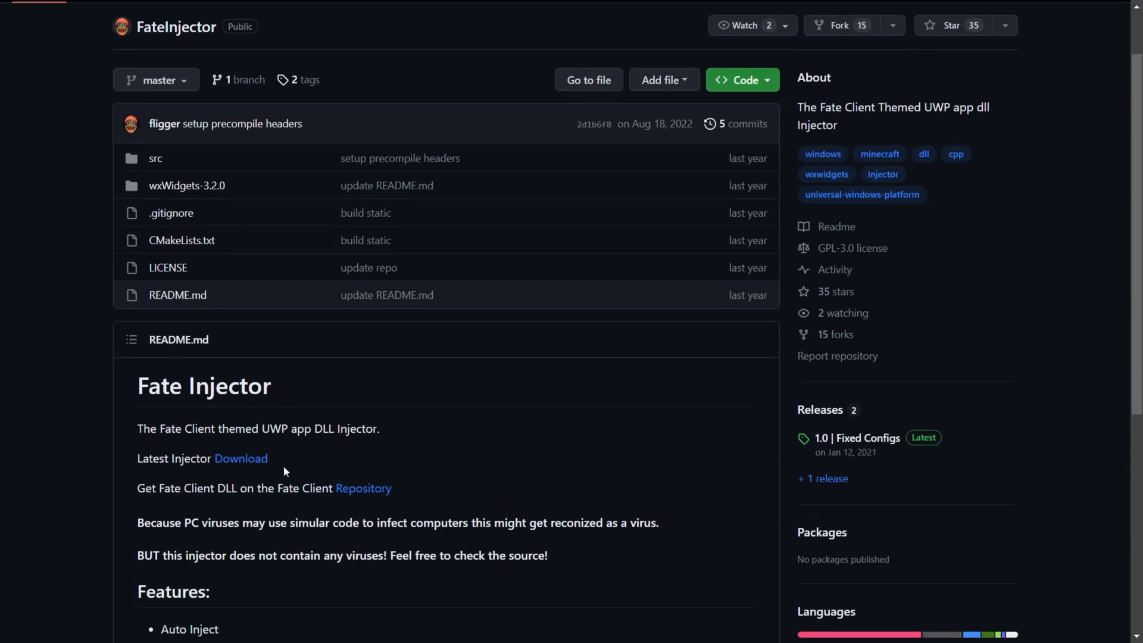
drag(137, 457, 203, 457)
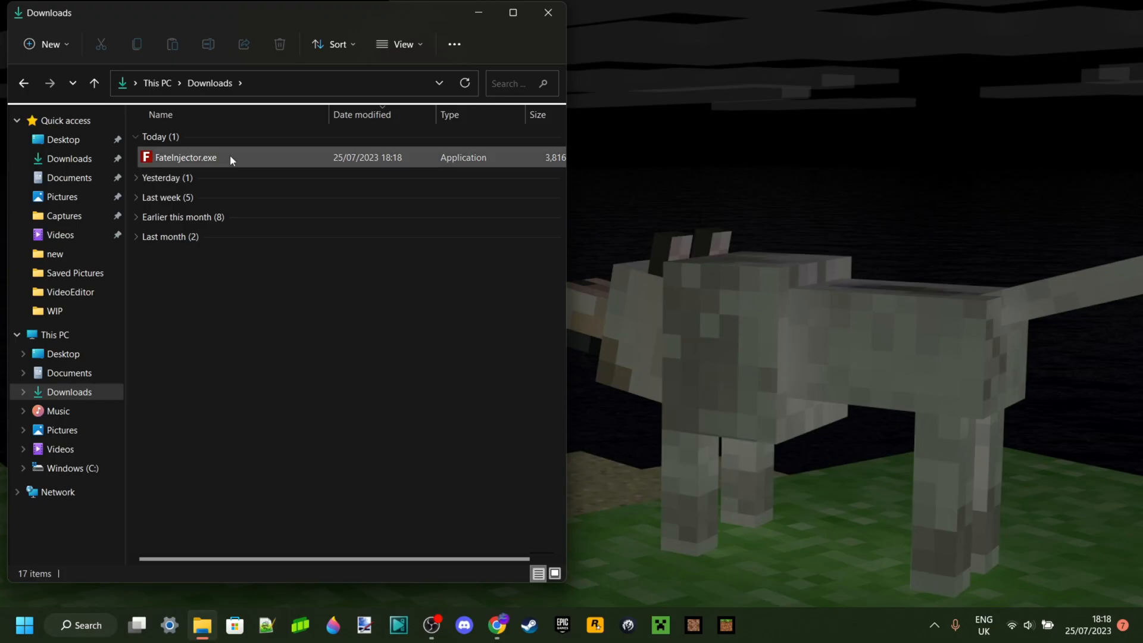
mouse_move(185, 157)
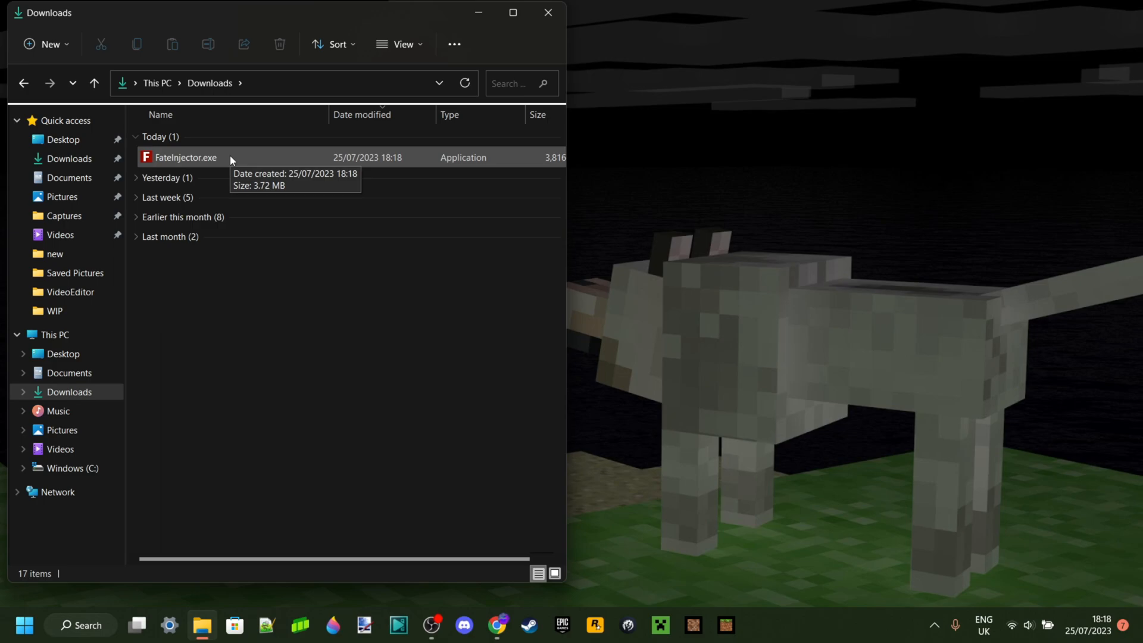
mouse_move(392, 488)
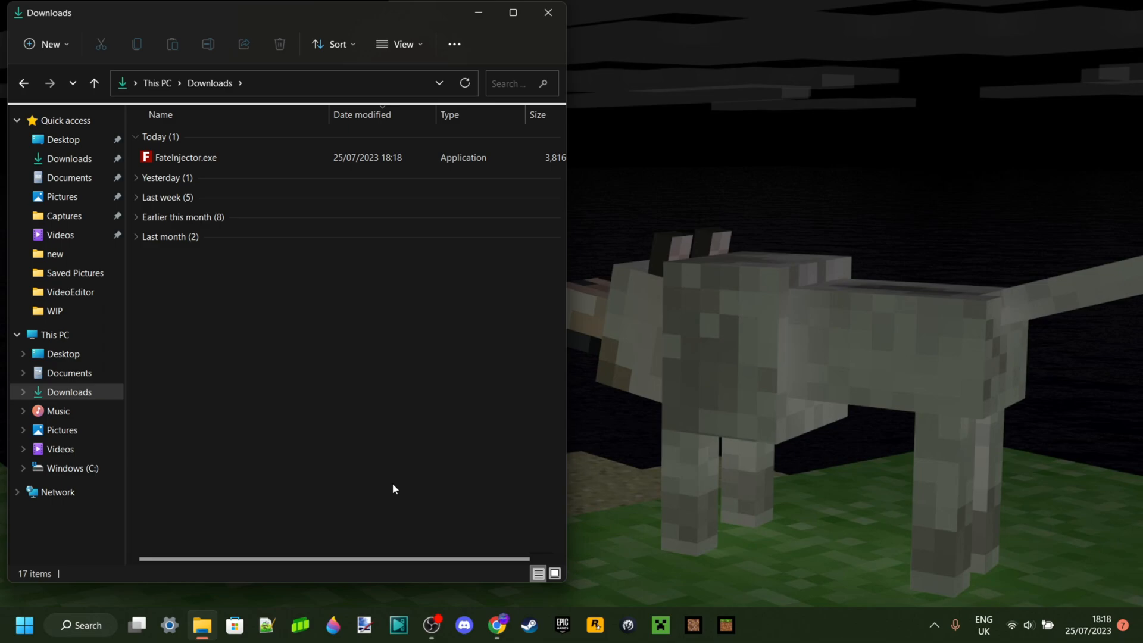
click(186, 158)
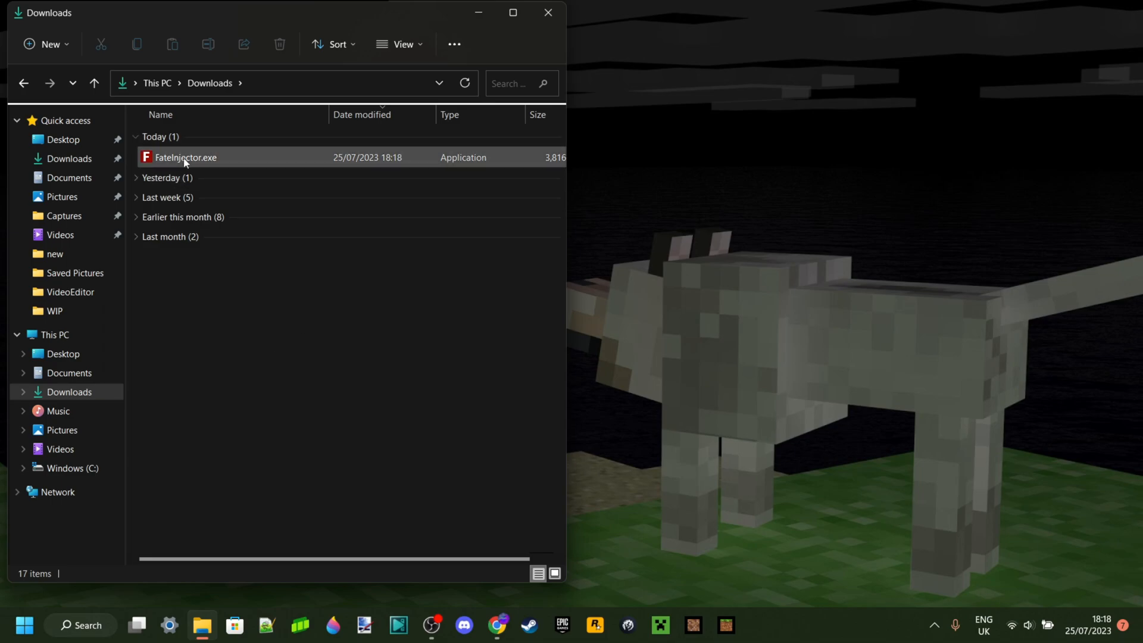
Launch FateInjector.exe so it runs targeting minecraft.windows.exe while Minecraft loads to its main menu.
double_click(185, 157)
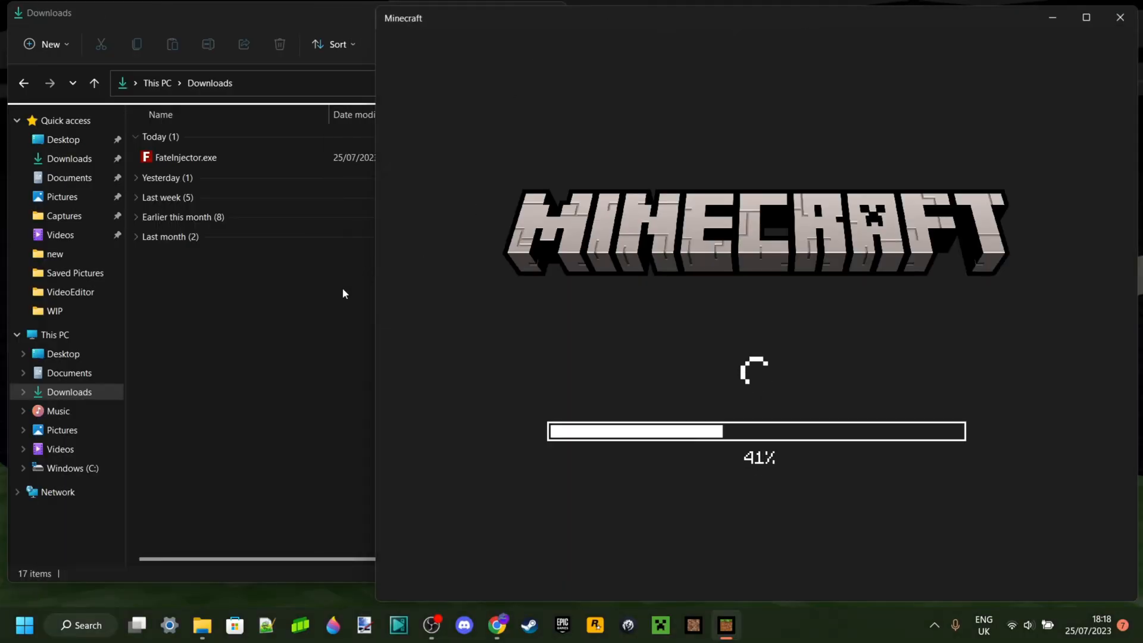
click(185, 157)
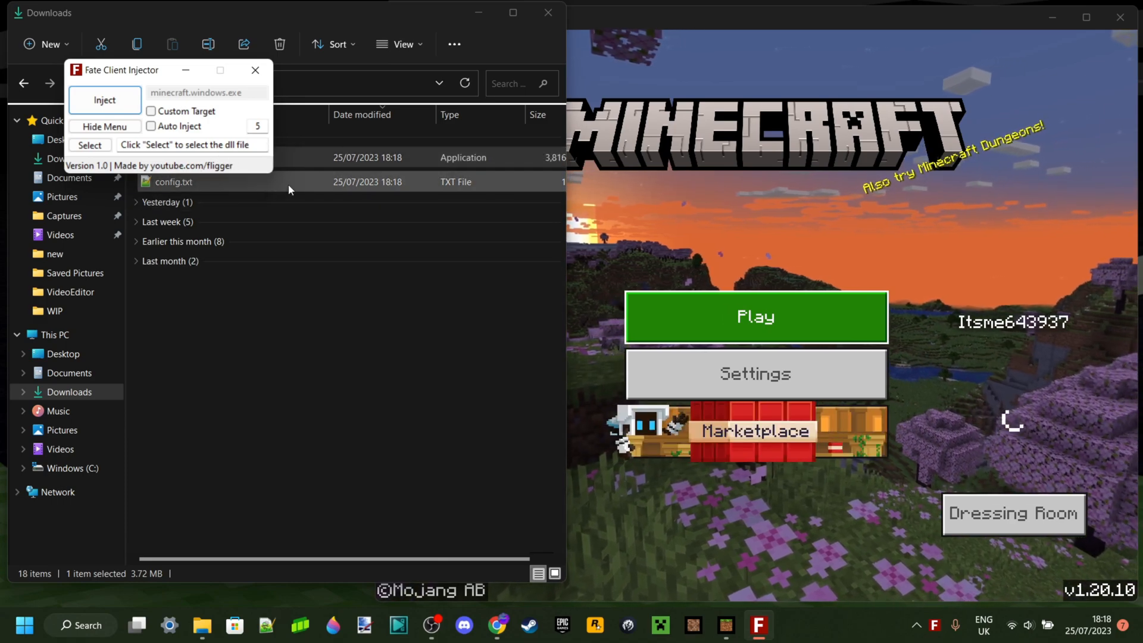
double_click(174, 181)
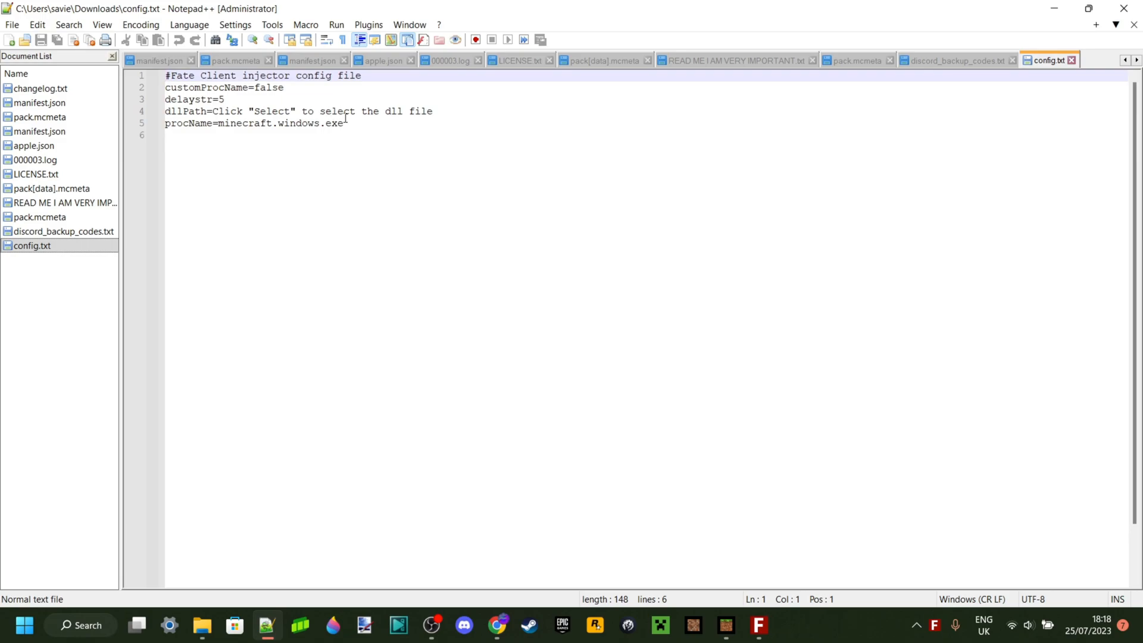
key(ctrl+a)
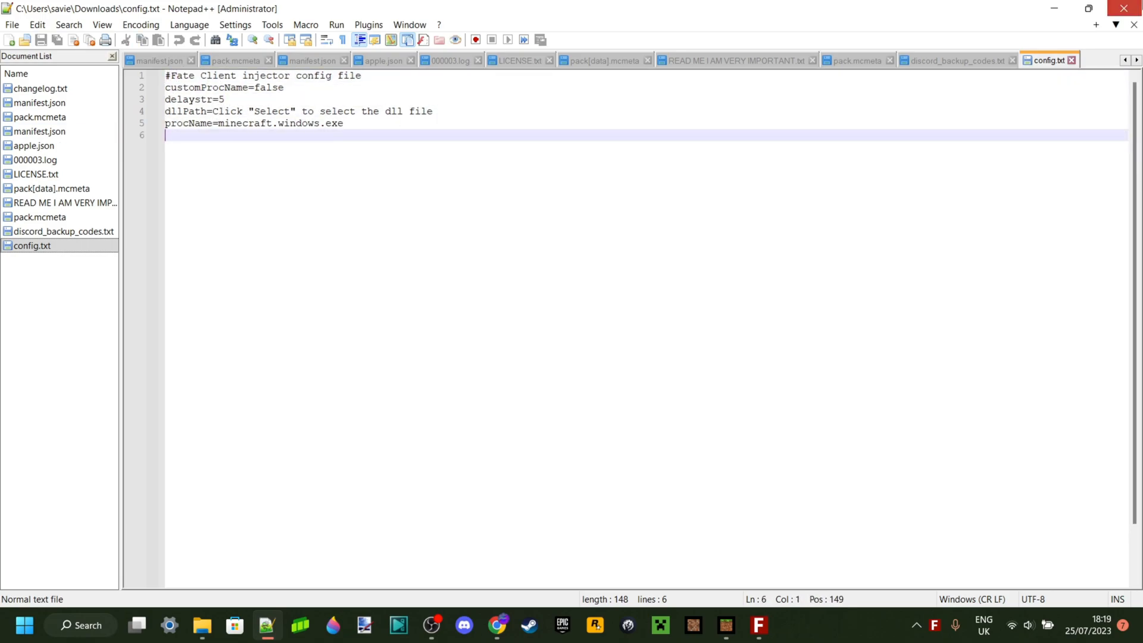
click(761, 625)
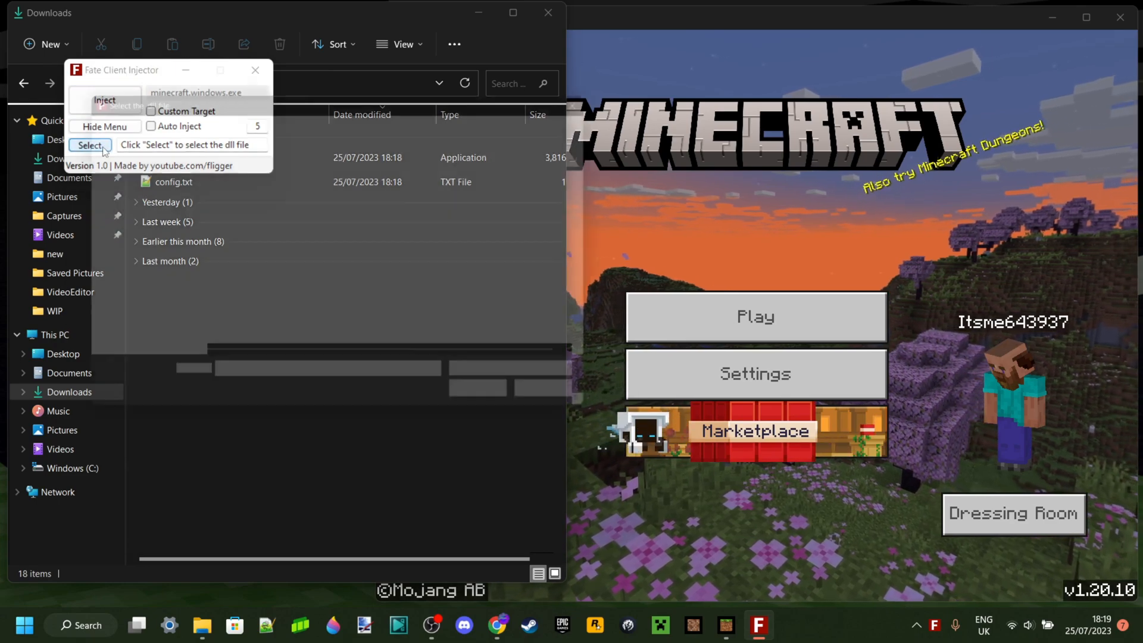
Toggle Custom Target on and off, leaving it off, then enable Auto Inject retrying every 5 seconds.
click(89, 145)
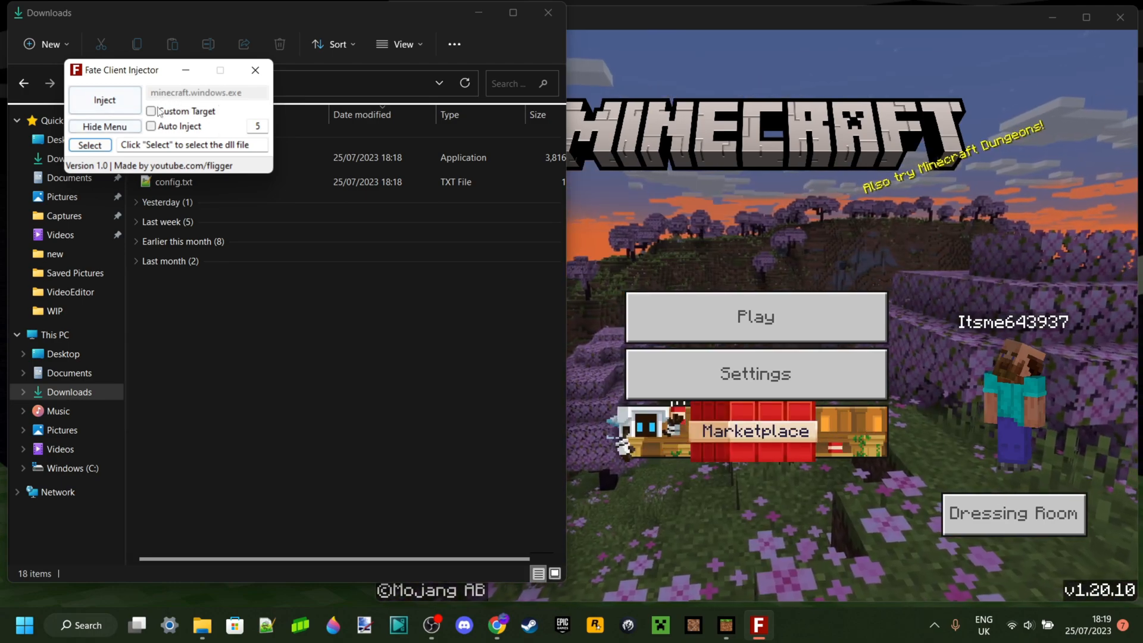
click(152, 110)
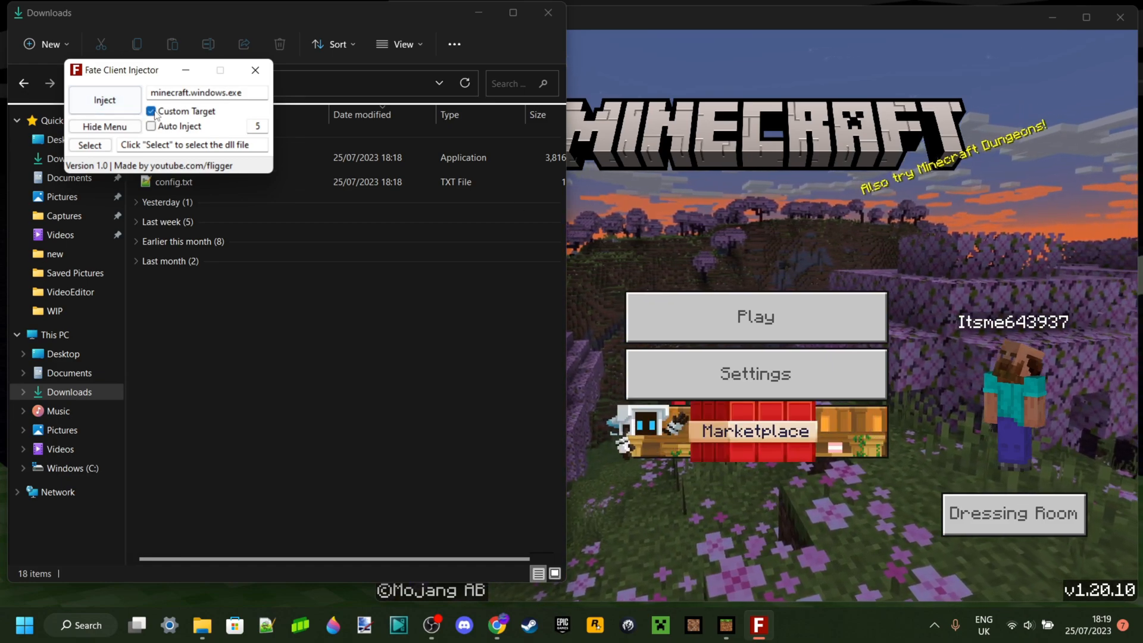
click(151, 111)
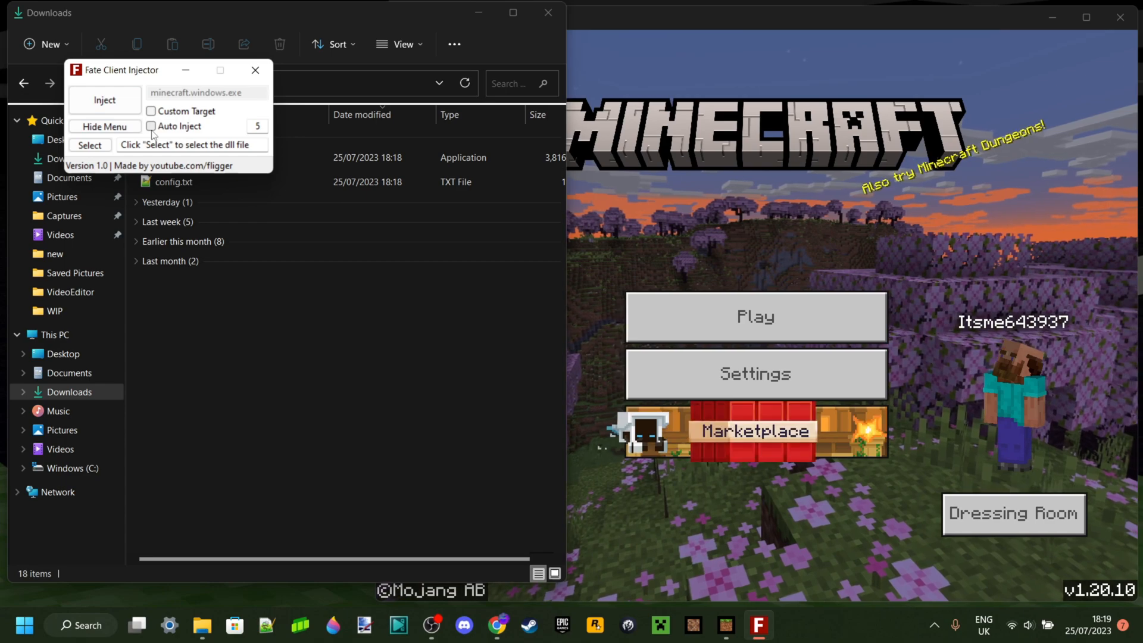
click(151, 127)
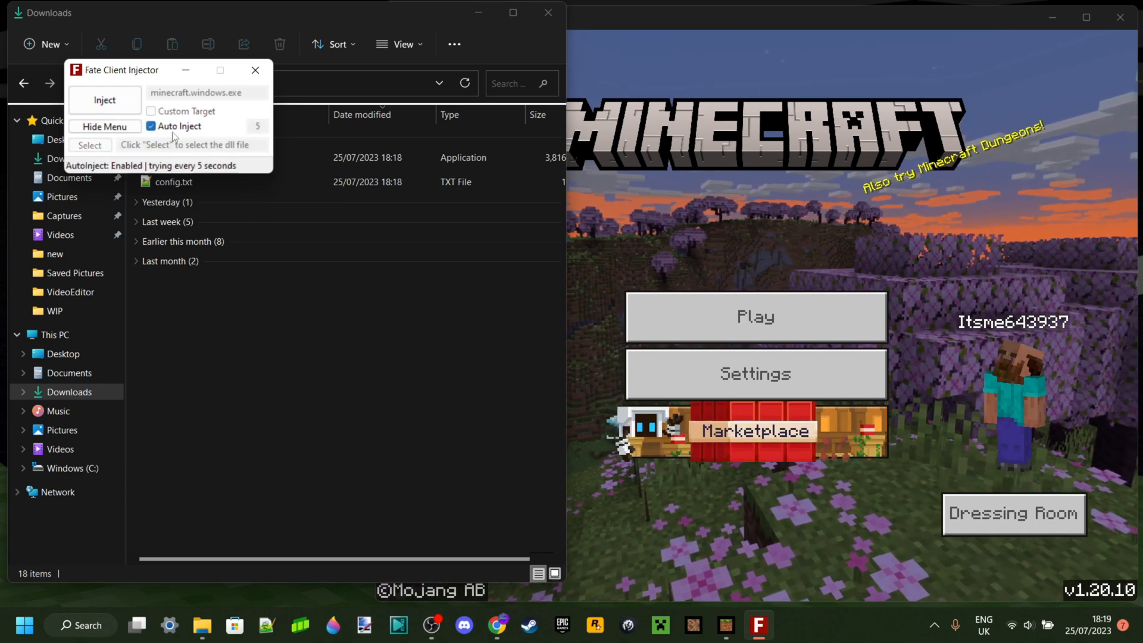